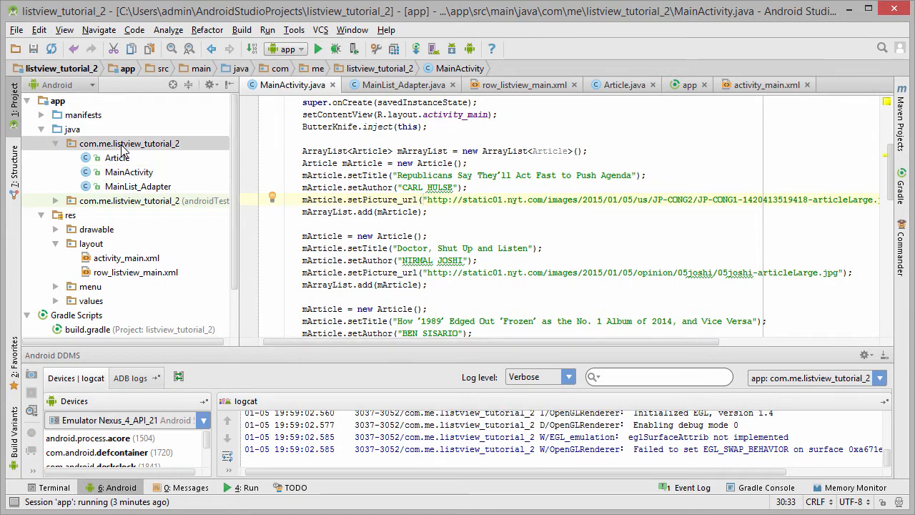
Show the app package folder in File Explorer and go up to AndroidStudioProjects.
right_click(128, 143)
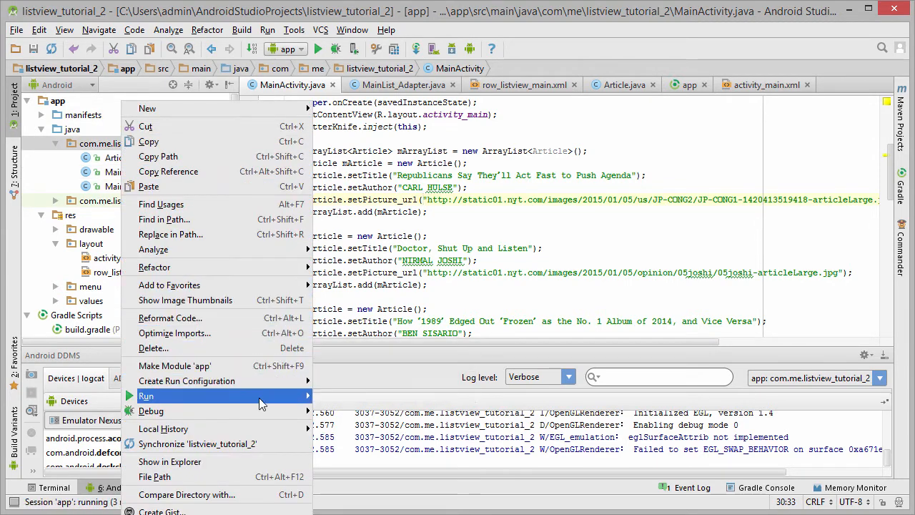
mouse_move(257, 470)
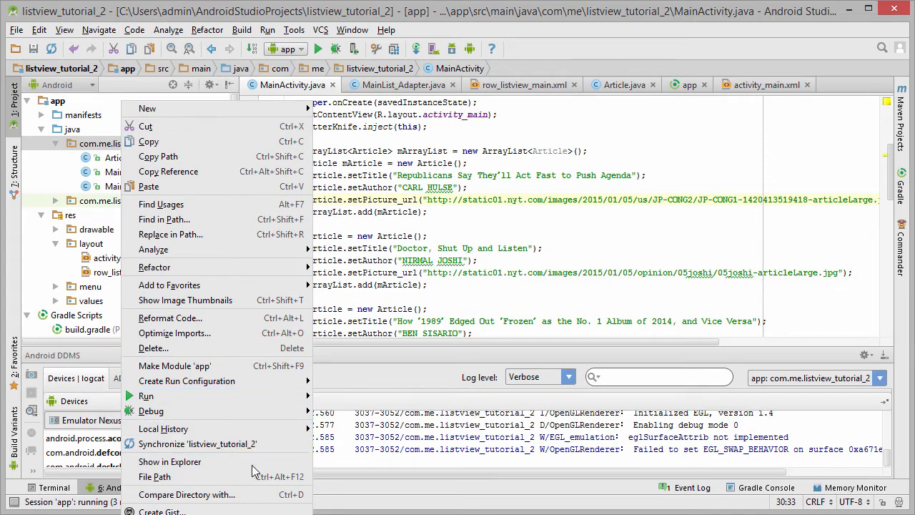
left_click(169, 461)
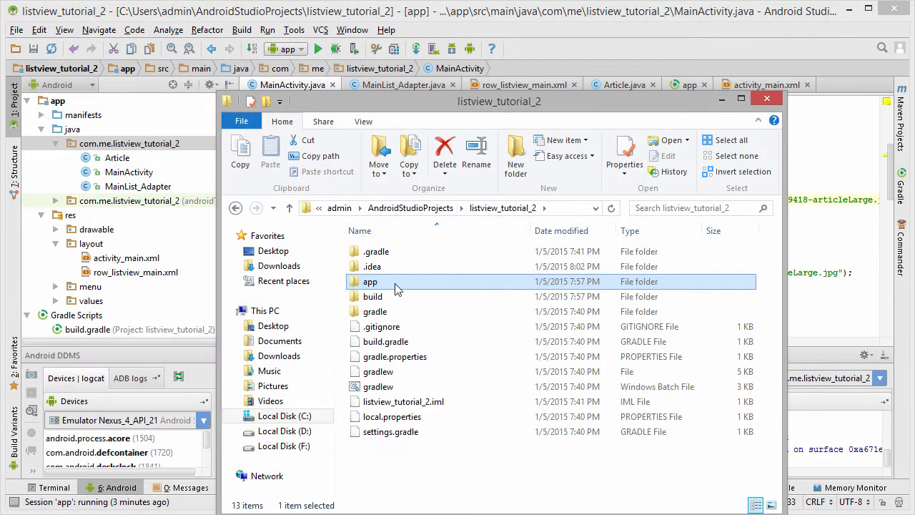
left_click(289, 207)
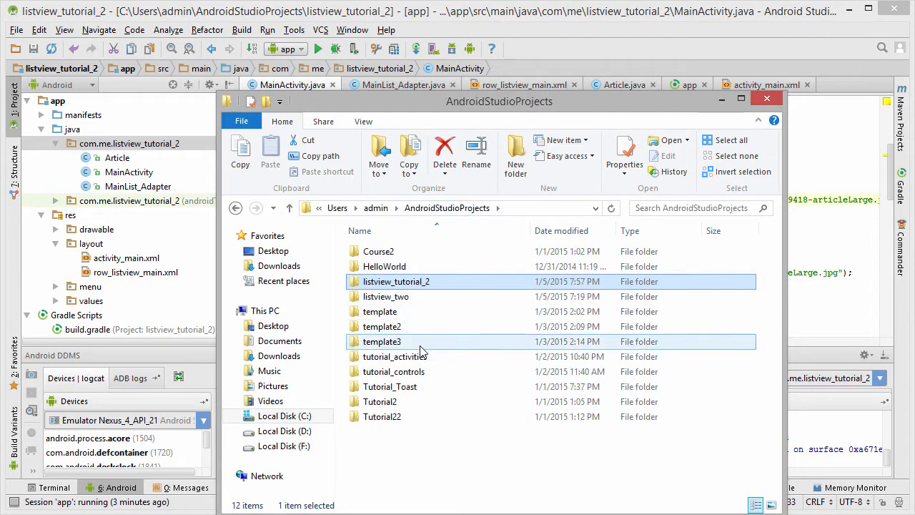
Browse into template3/app/src/main/java/com to reach BaseApplication.java.
double_click(381, 341)
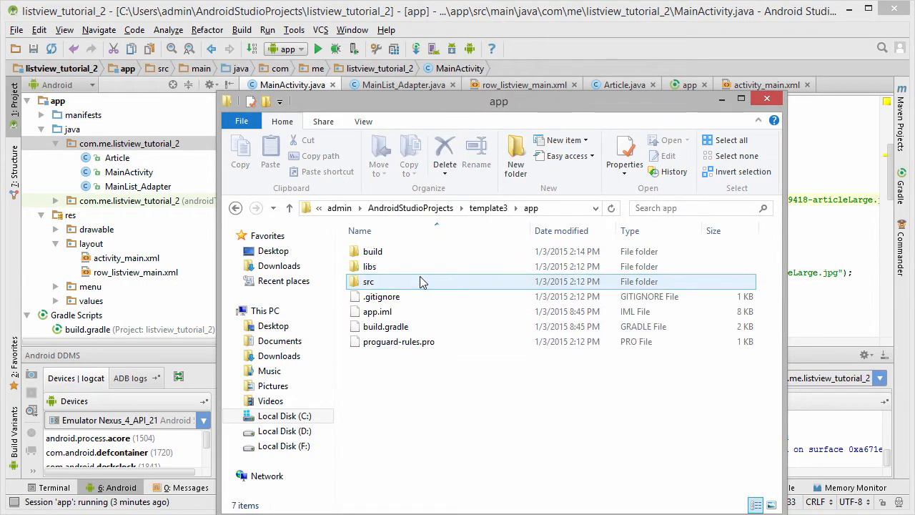
double_click(369, 281)
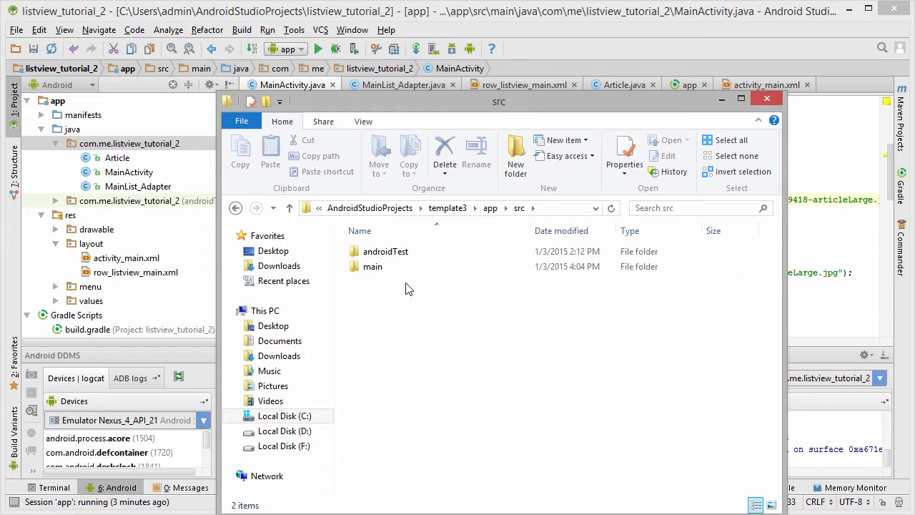
double_click(372, 266)
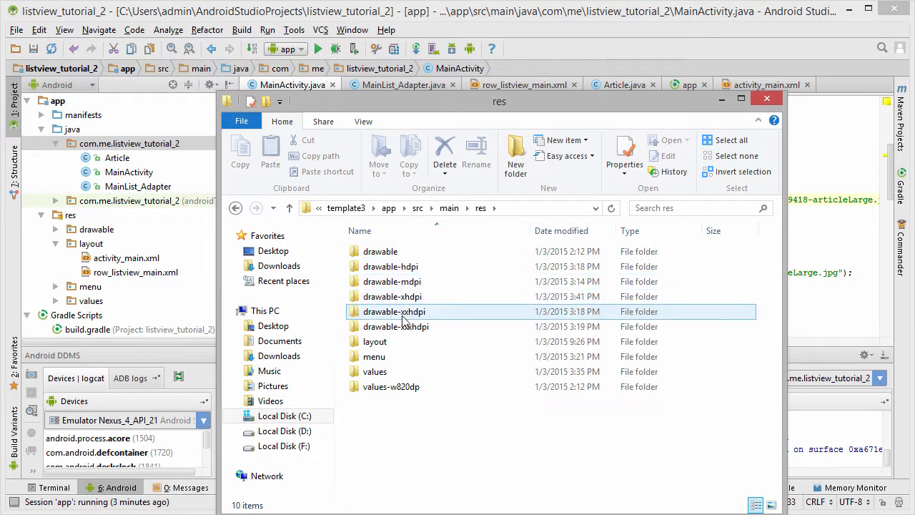
left_click(482, 208)
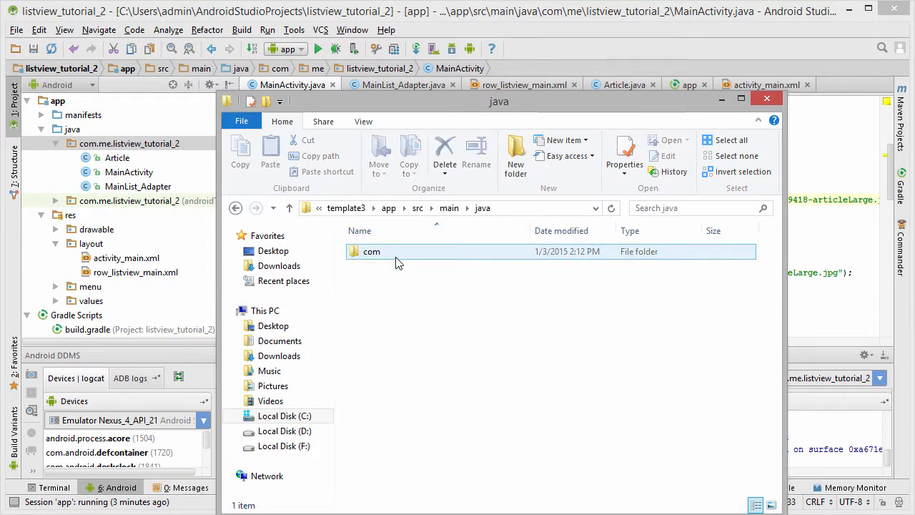
double_click(371, 251)
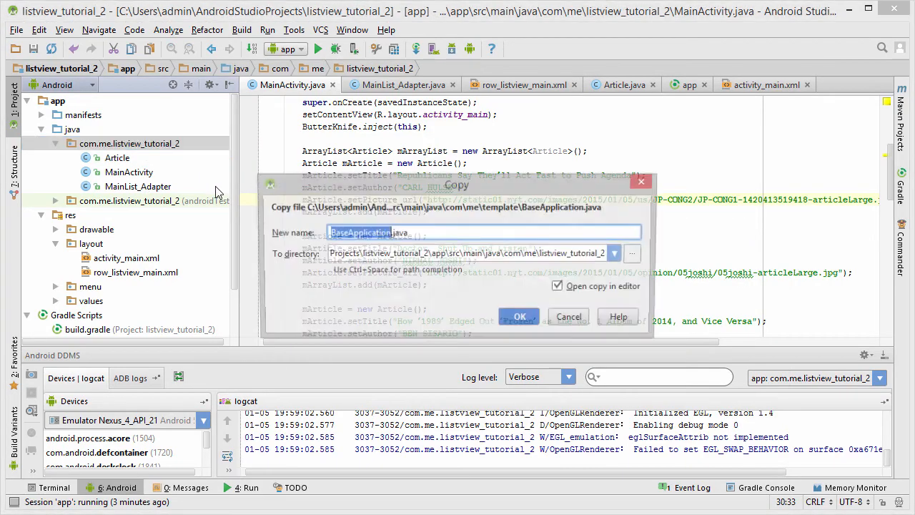
left_click(520, 316)
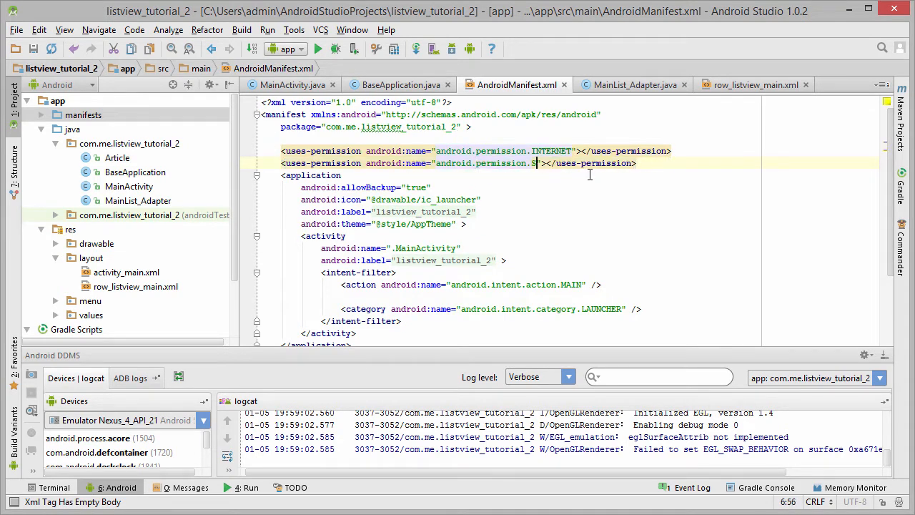
Declare WRITE_EXTERNAL_STORAGE permission and start android:name=".BaseApplication" on the application element.
type("E")
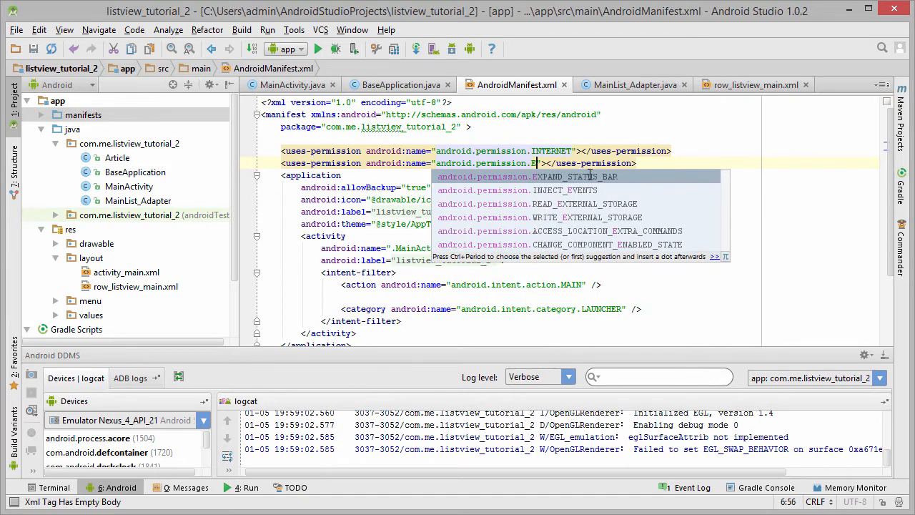
type("XTERNAL_STORAG")
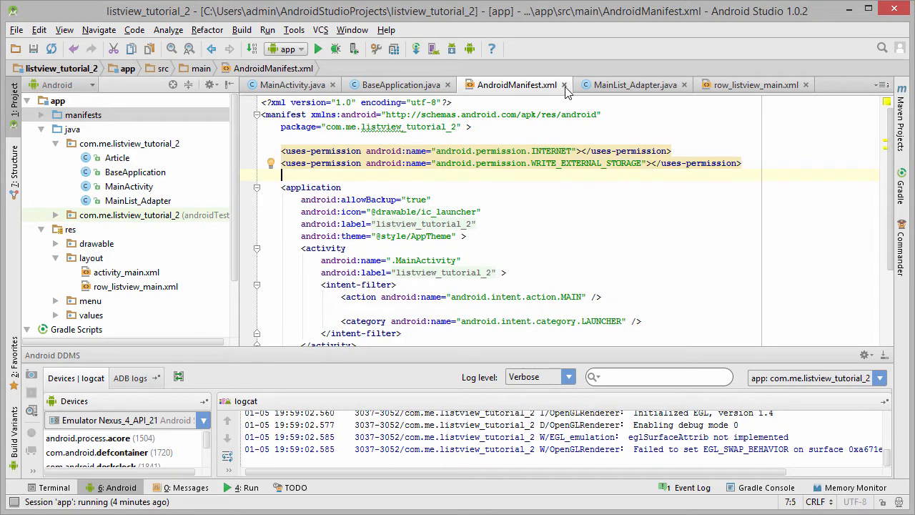
left_click(564, 84)
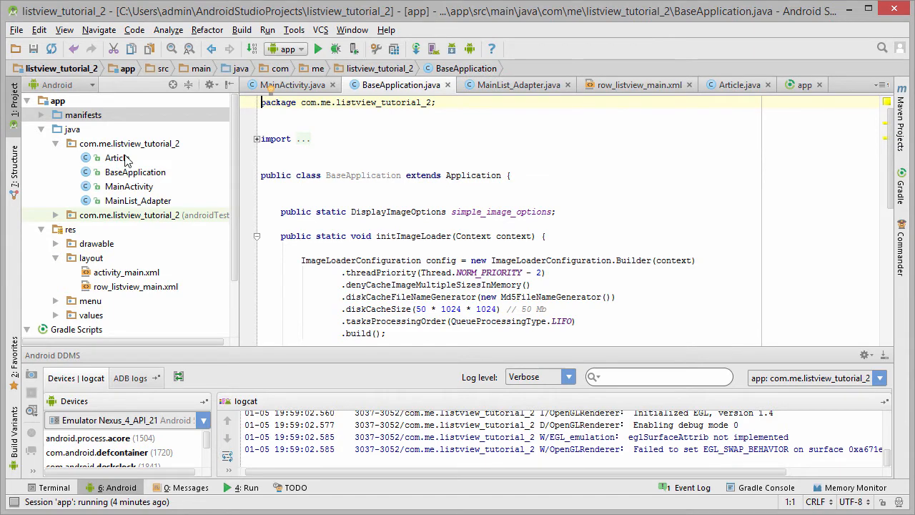
left_click(83, 114)
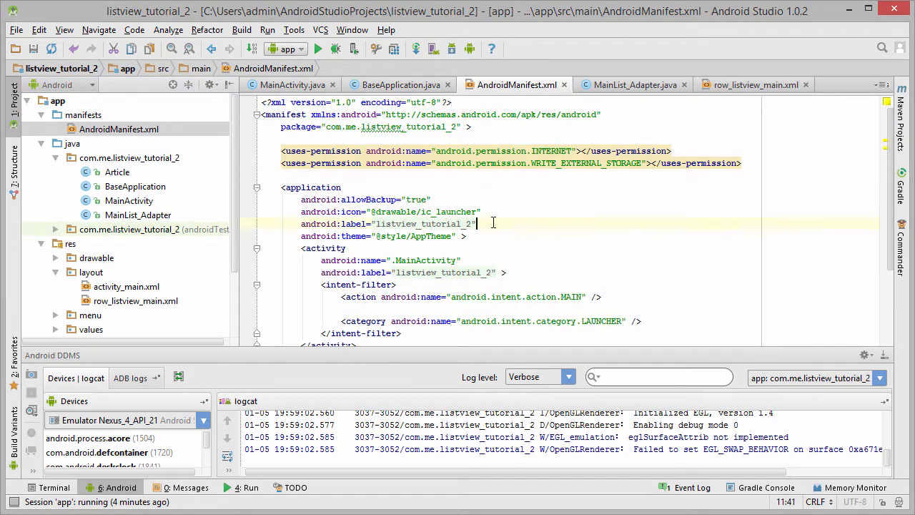
type("android:name=\".BaseApplication")
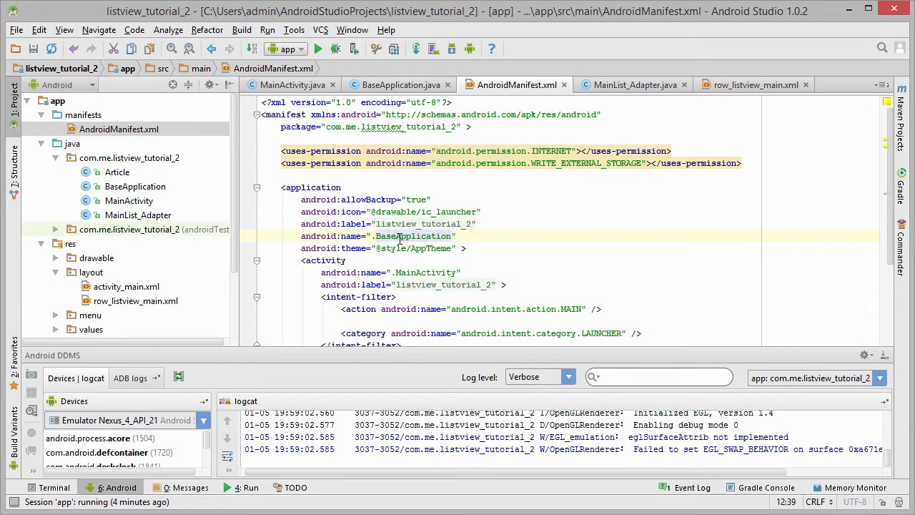
mouse_move(564, 86)
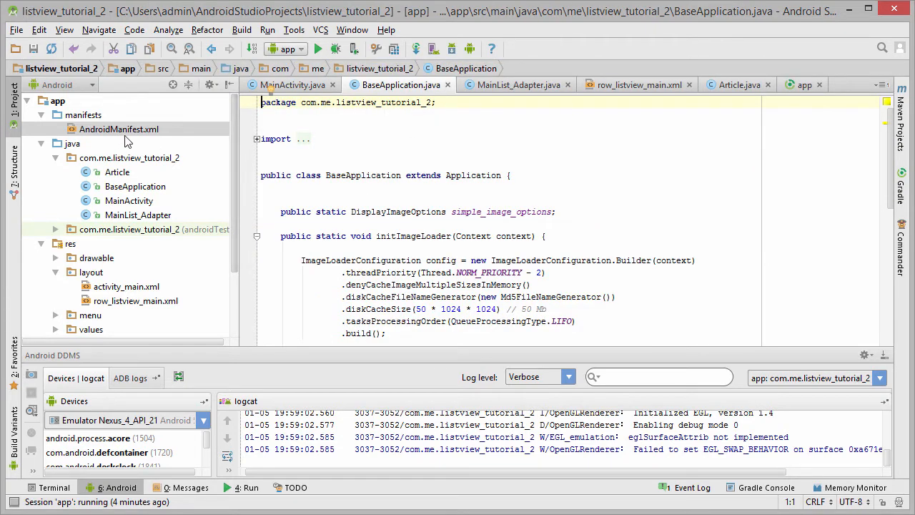
left_click(134, 186)
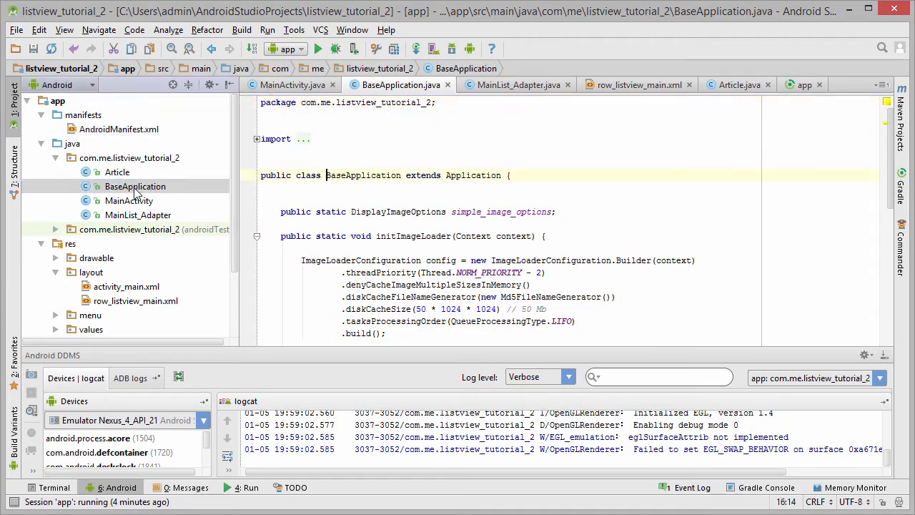
scroll("down", 3)
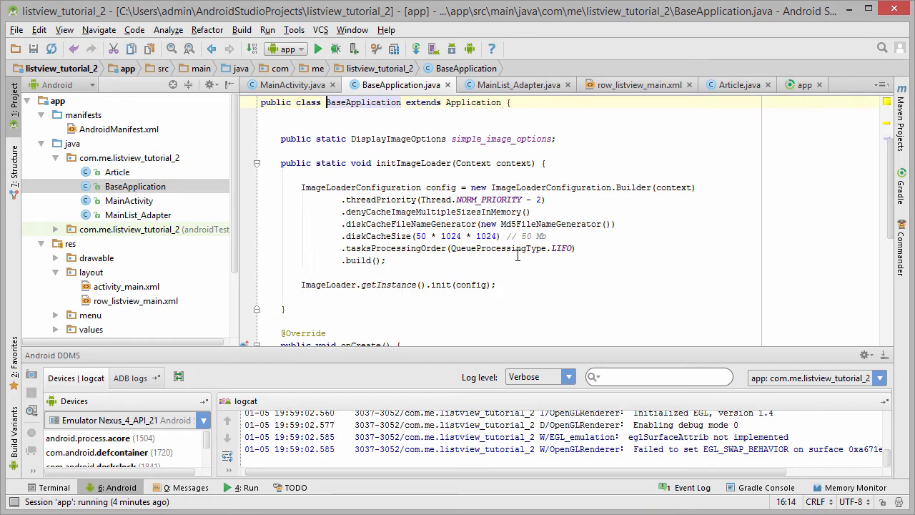
scroll("down", 3)
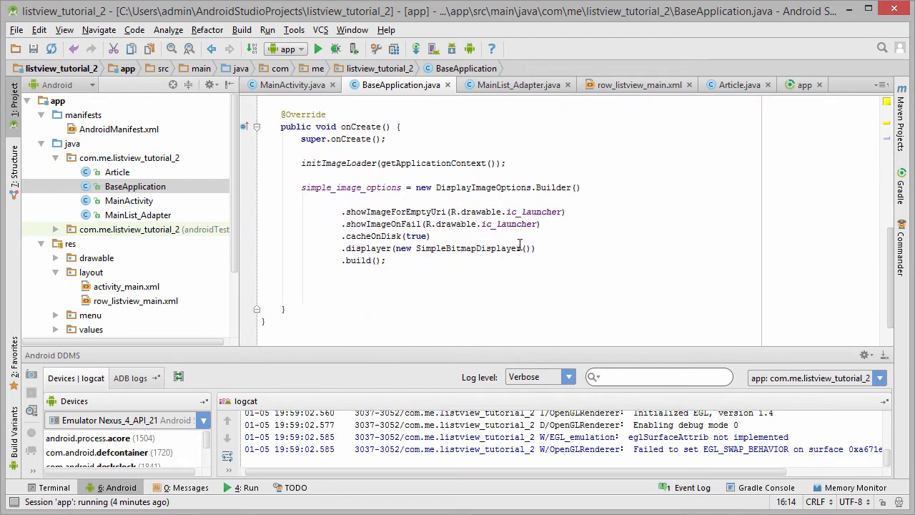
scroll("up", 3)
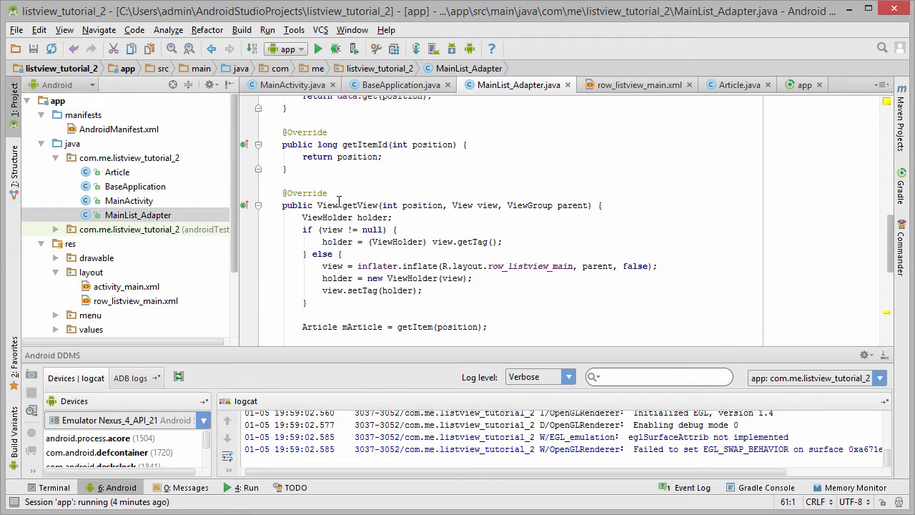
Add an ImageLoader field and set it in the constructor from ImageLoader.getInstance().
scroll("up", 3)
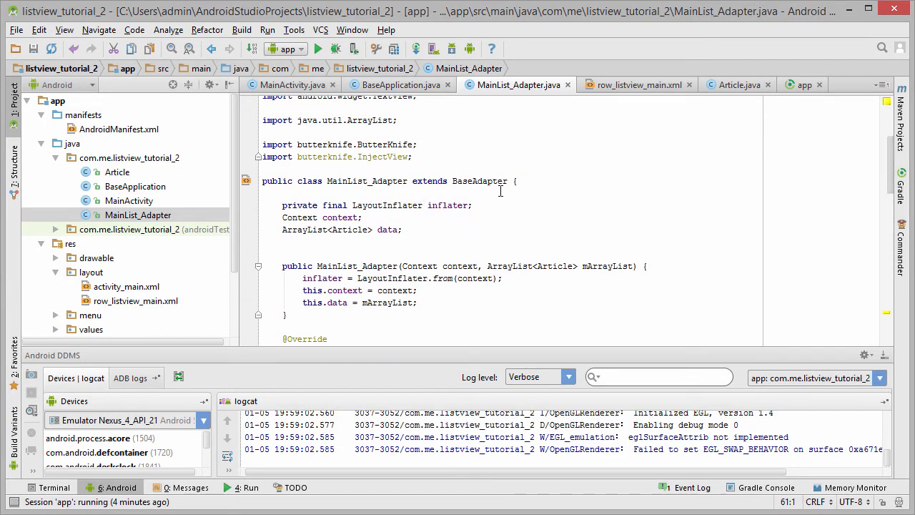
scroll("down", 3)
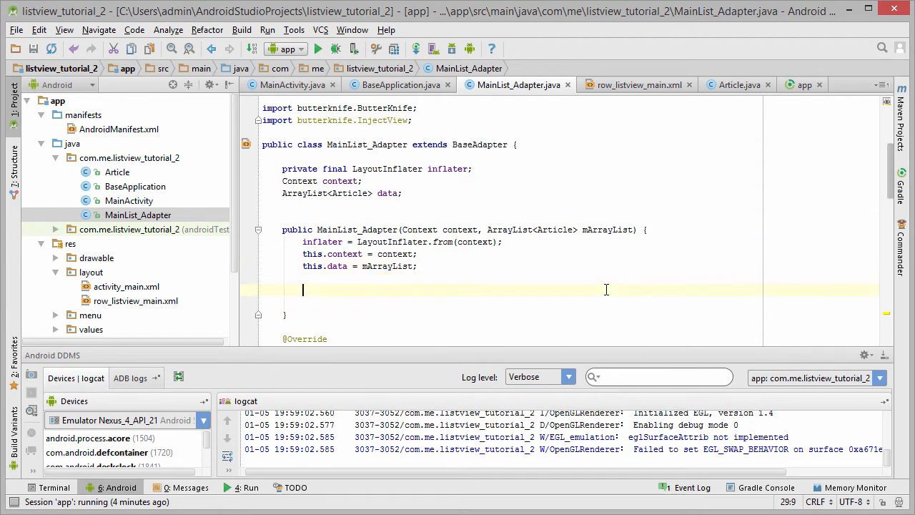
type("this.imaa")
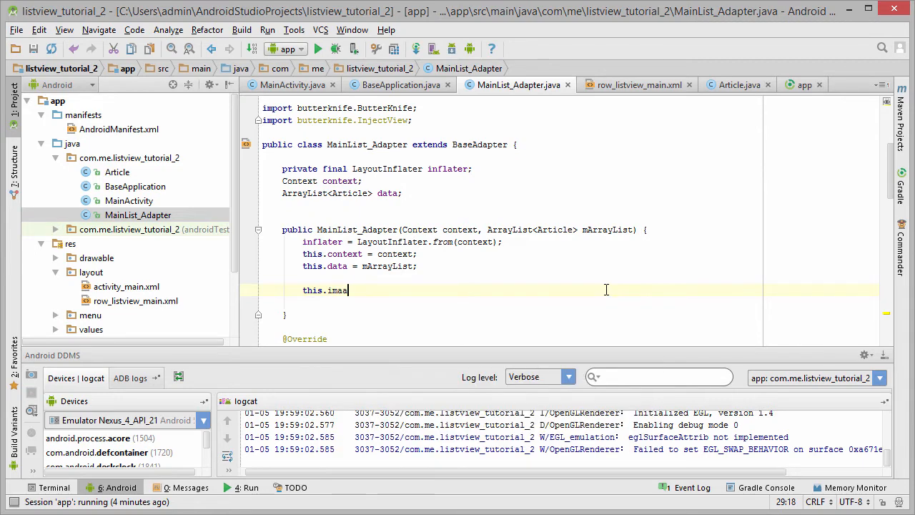
type("ge_load")
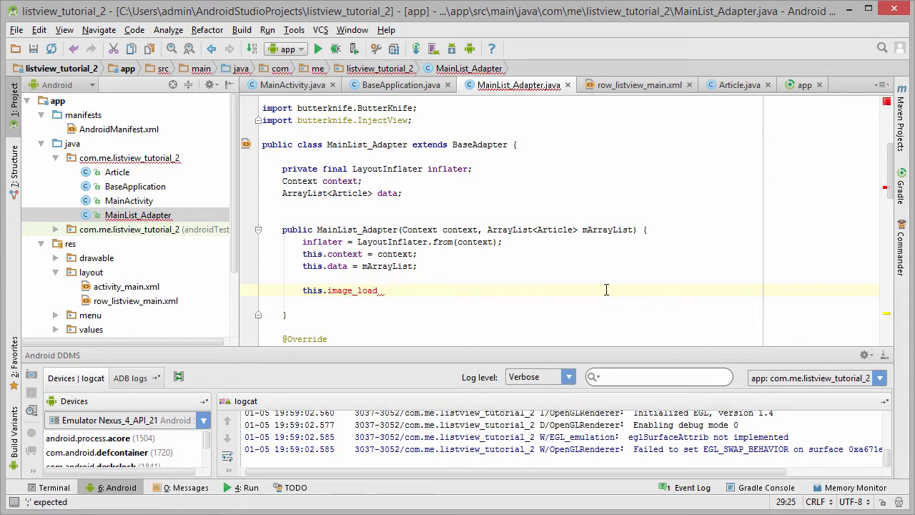
type("=")
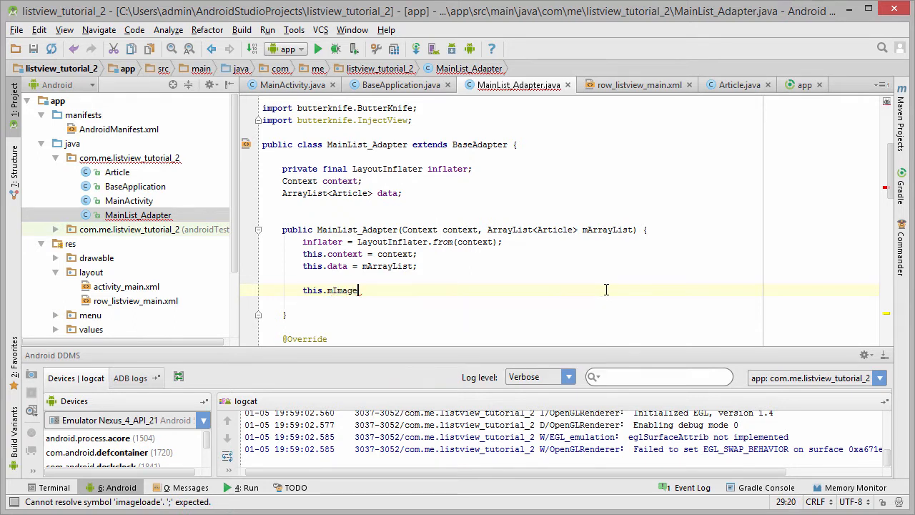
type("Loader =")
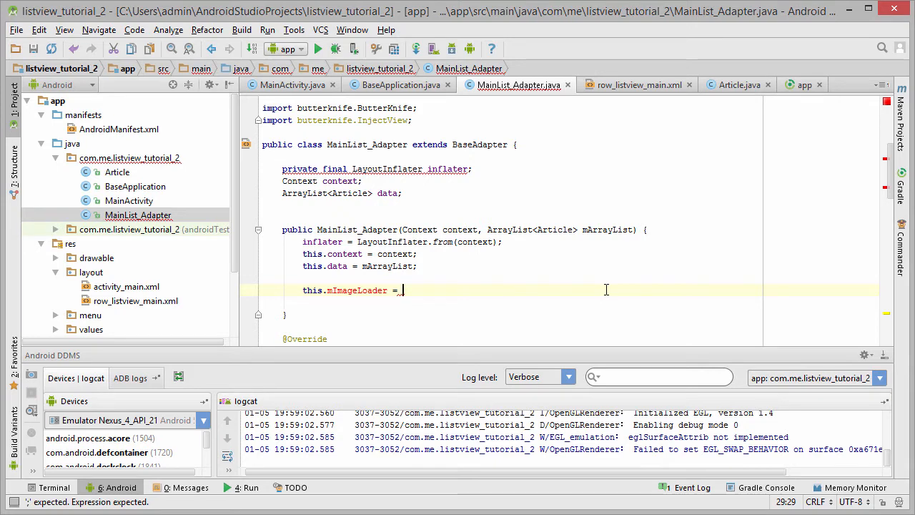
type("ImageLoader.getInstance();")
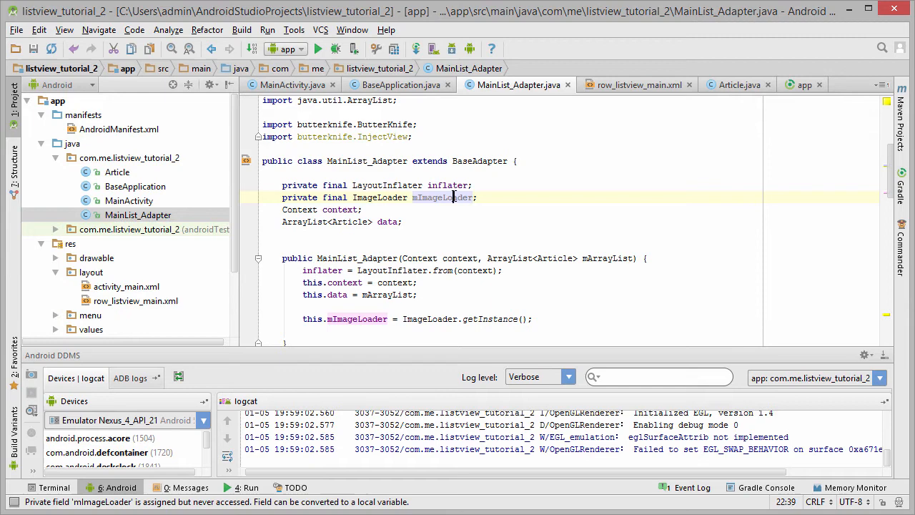
scroll("down", 3)
type("t")
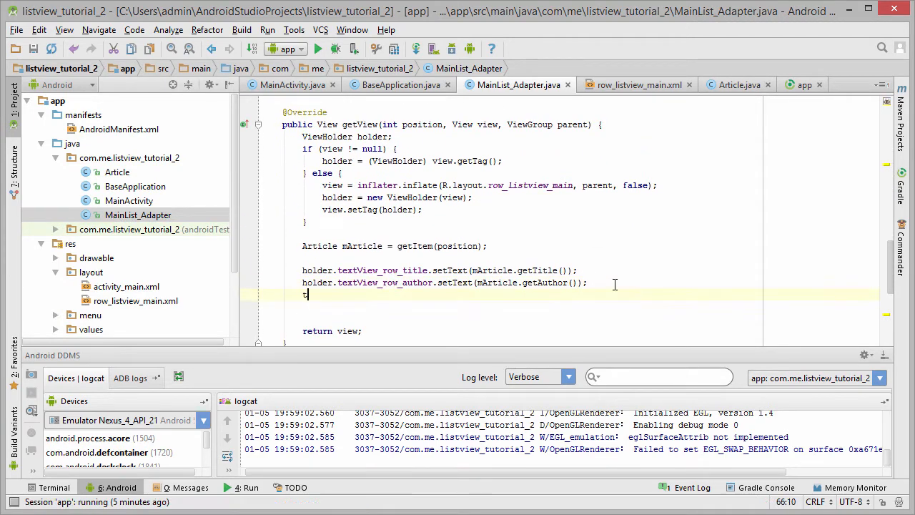
Start an mImageLoader.displayImage() call in getView, checking BaseApplication for the options.
type("mImageLoader.")
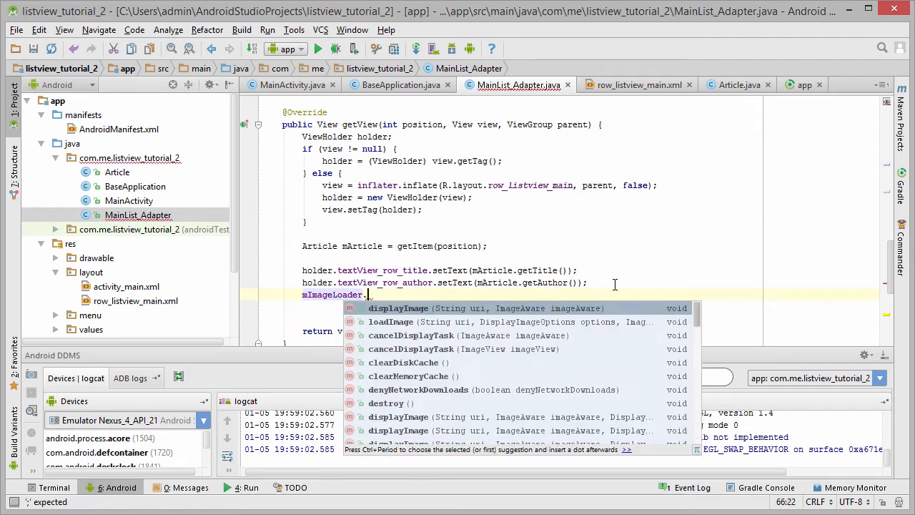
type("displayImage();")
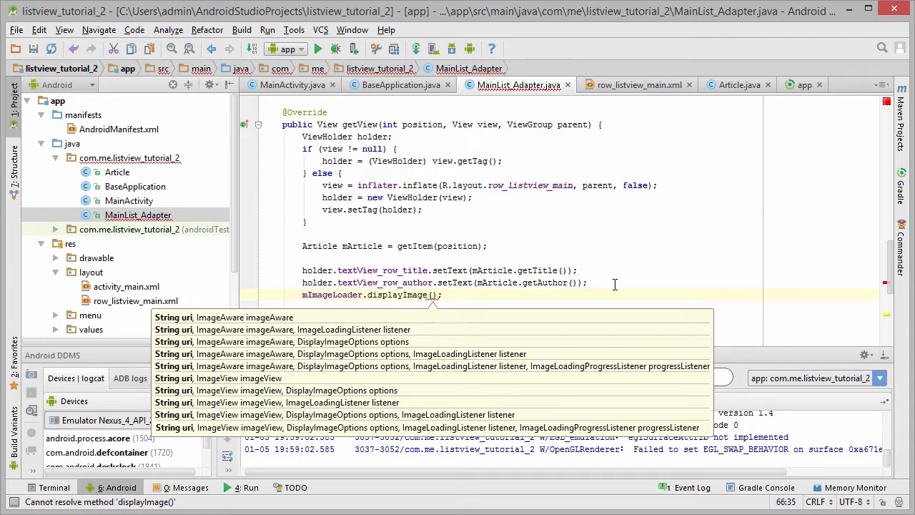
mouse_move(392, 351)
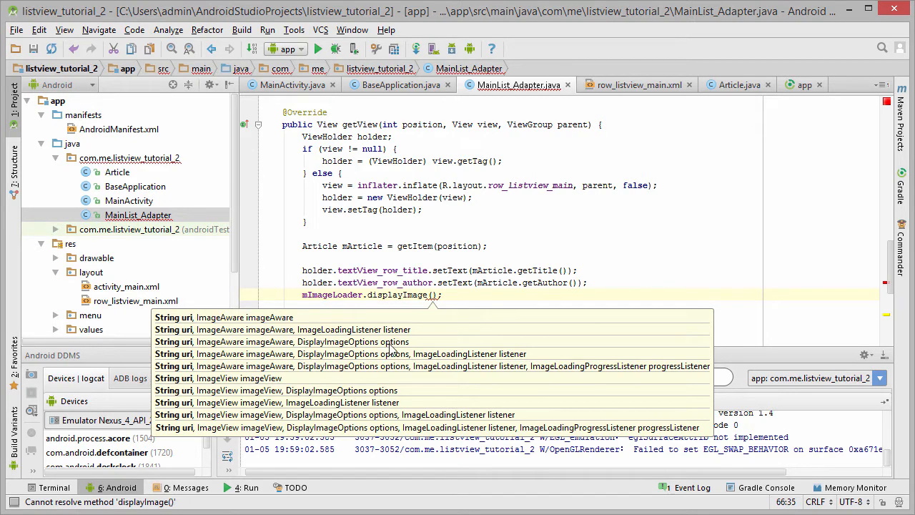
left_click(399, 85)
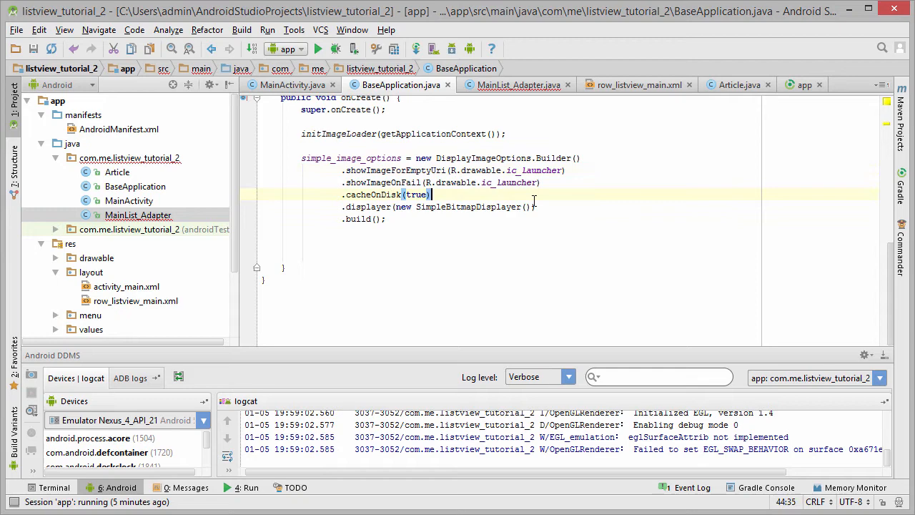
type(".")
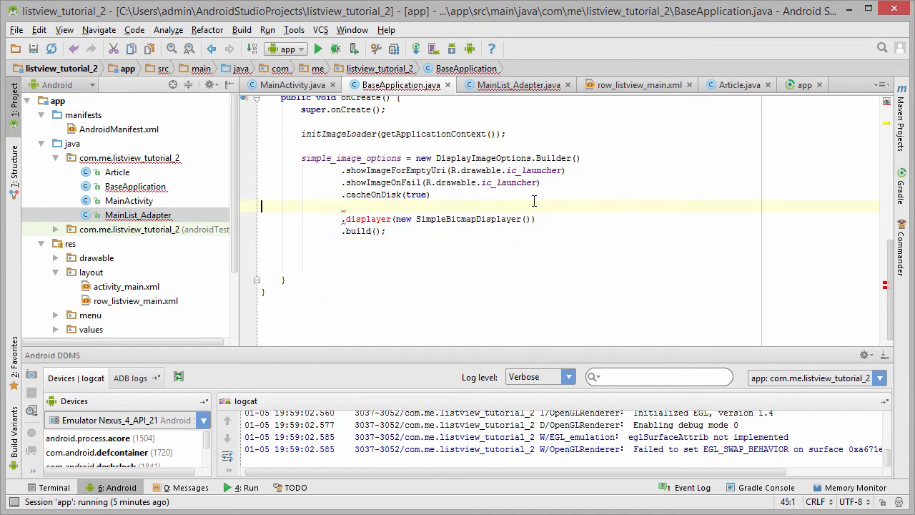
left_click(518, 84)
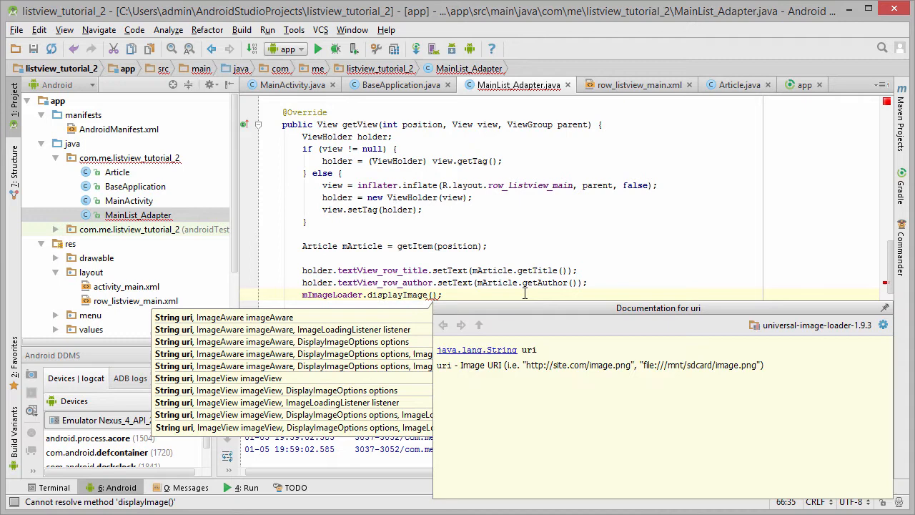
Pass mArticle.getPicture_url(), holder.imageView_row_picture and the BaseApplication options to displayImage.
key("Escape")
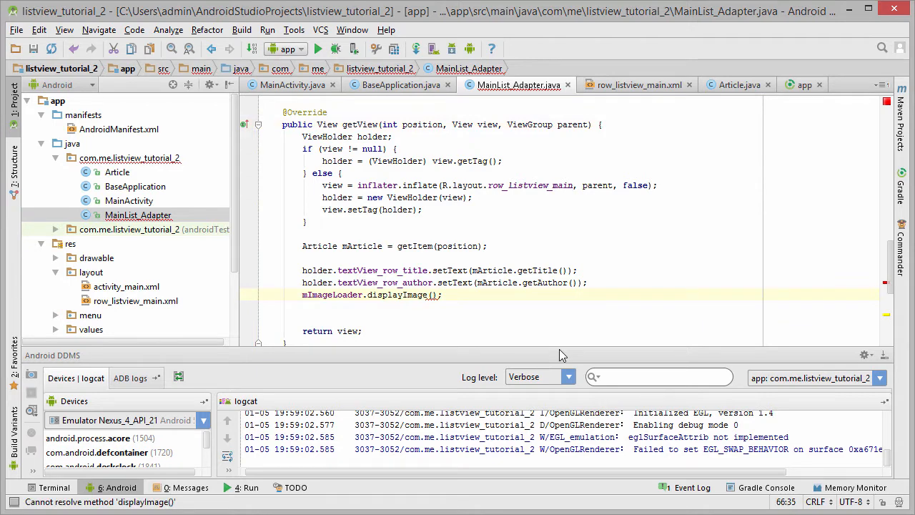
type("mArticle.getPicture_url(),")
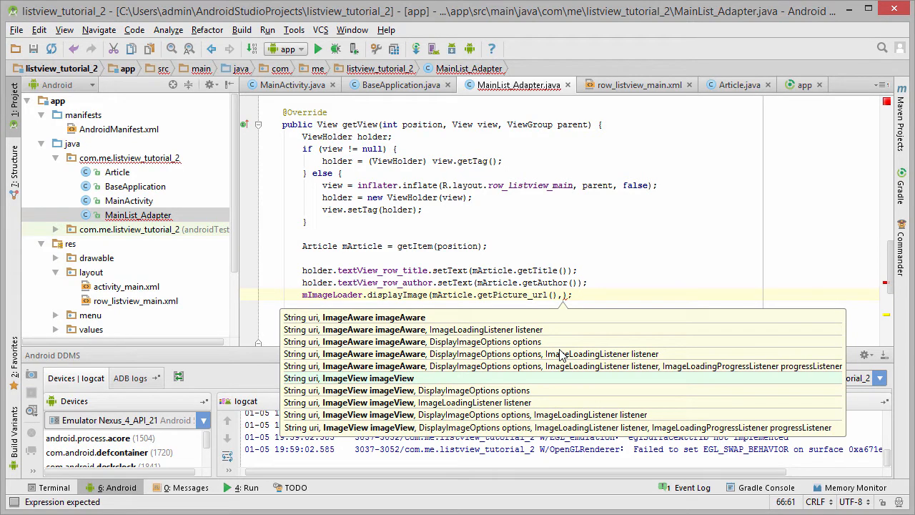
type("hol")
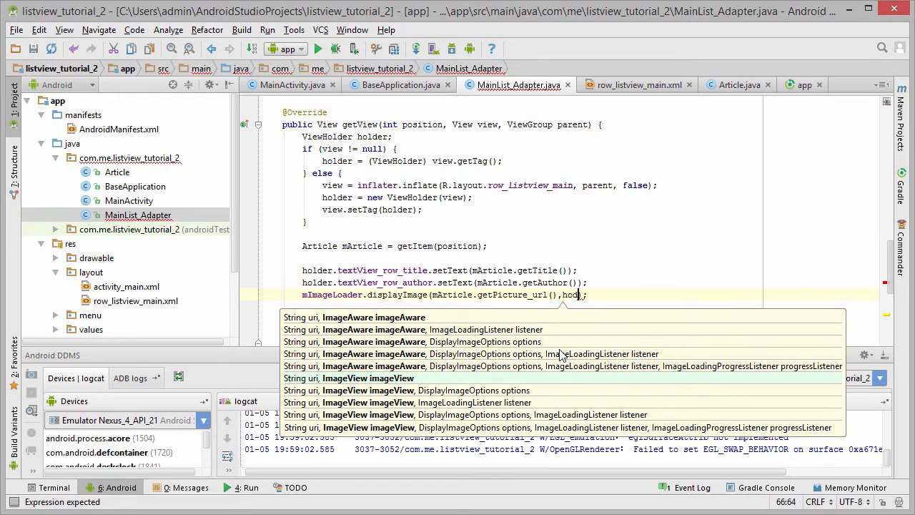
type(".imageView_row_picture,")
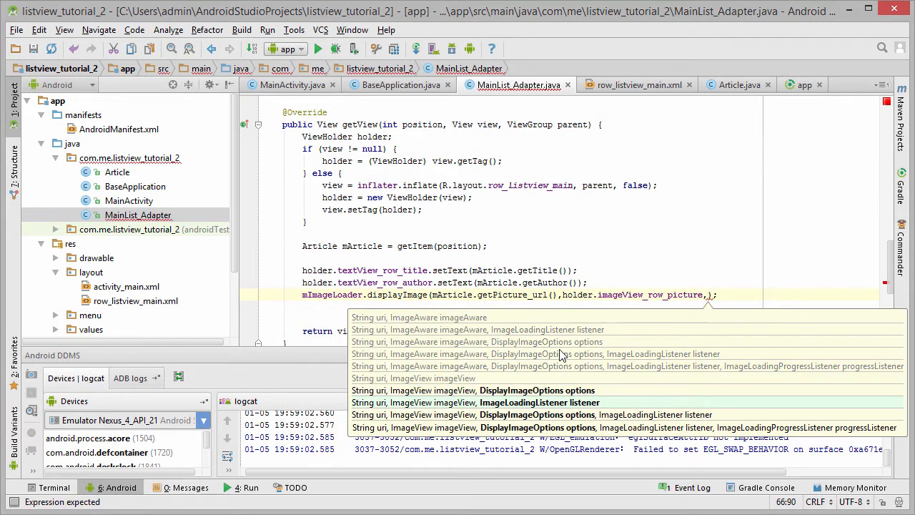
type("Ba")
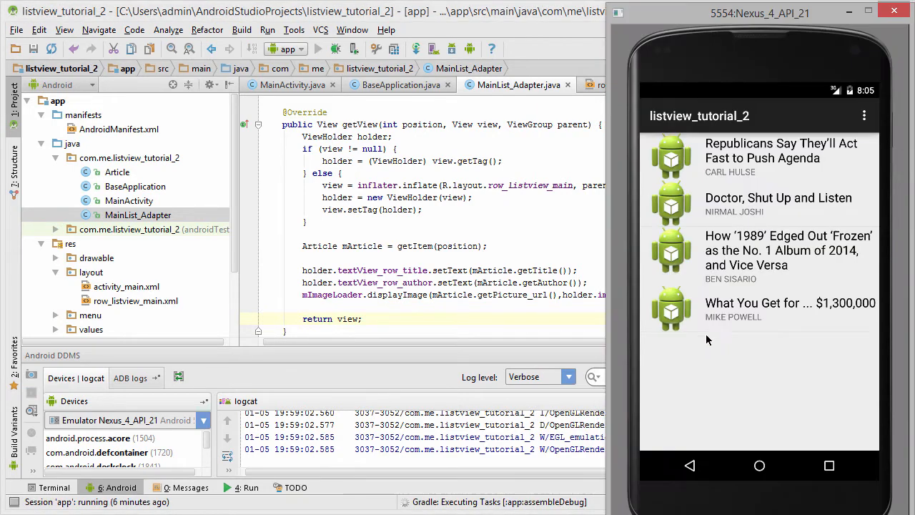
mouse_move(738, 357)
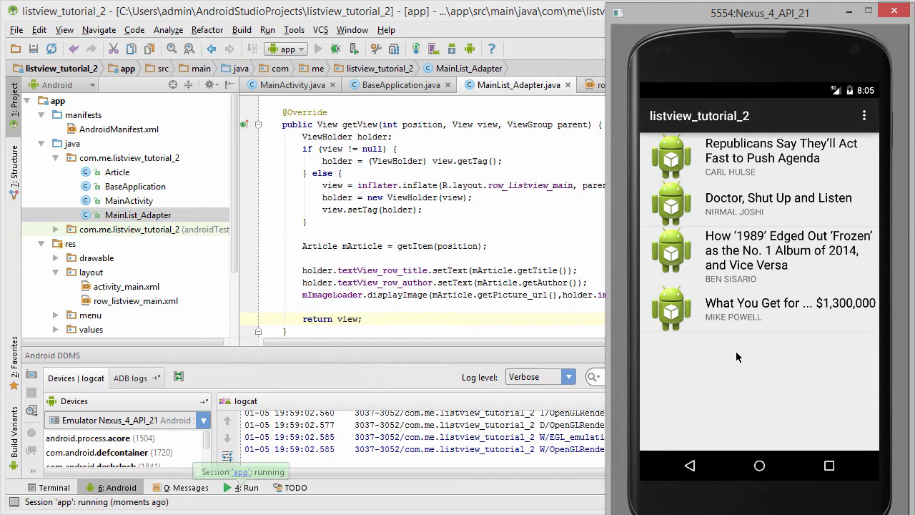
Run the app so the emulator list shows downloaded article thumbnails.
left_click(317, 49)
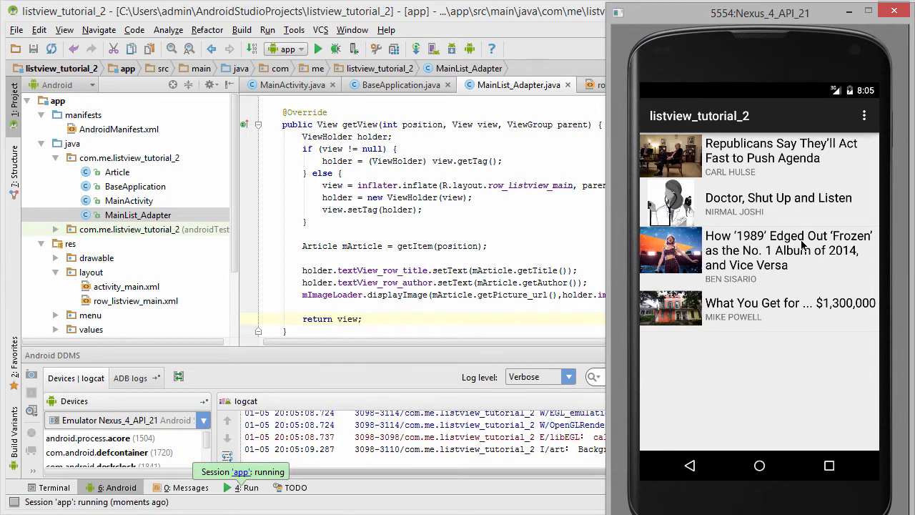
mouse_move(799, 319)
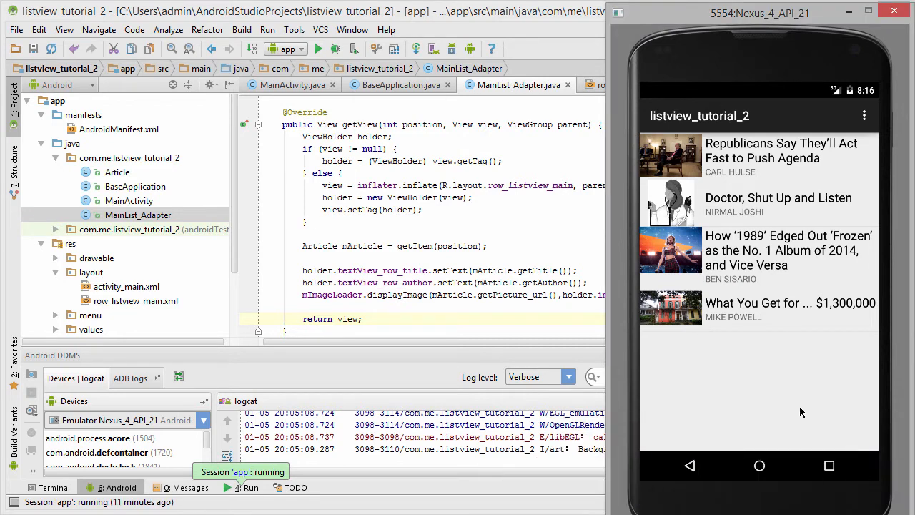
mouse_move(782, 389)
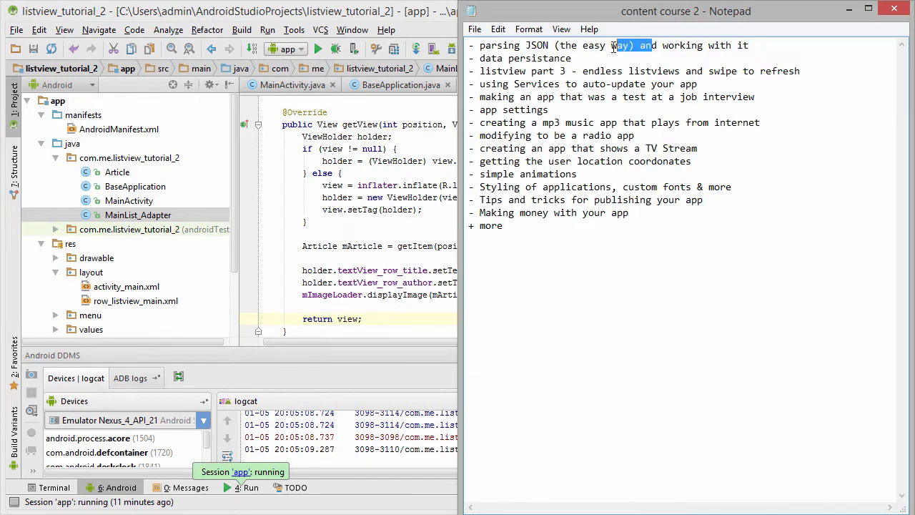
left_click(537, 123)
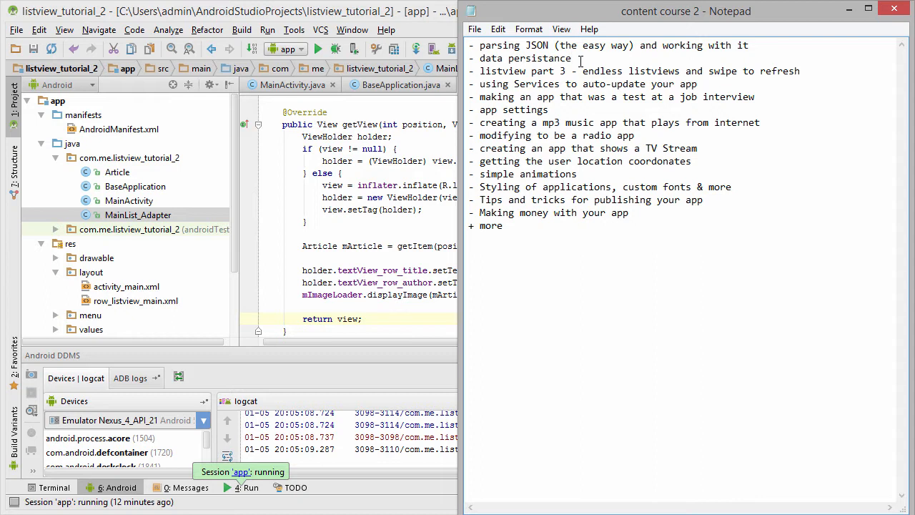
double_click(597, 71)
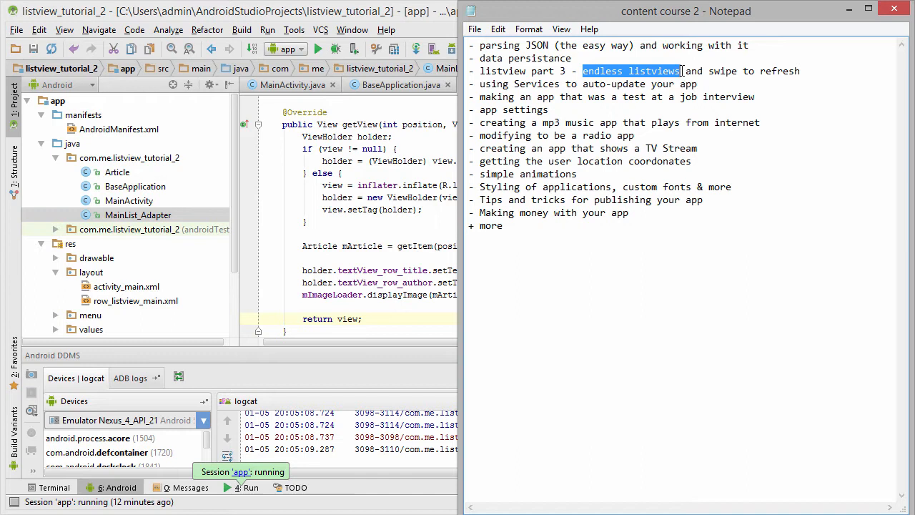
left_click(710, 71)
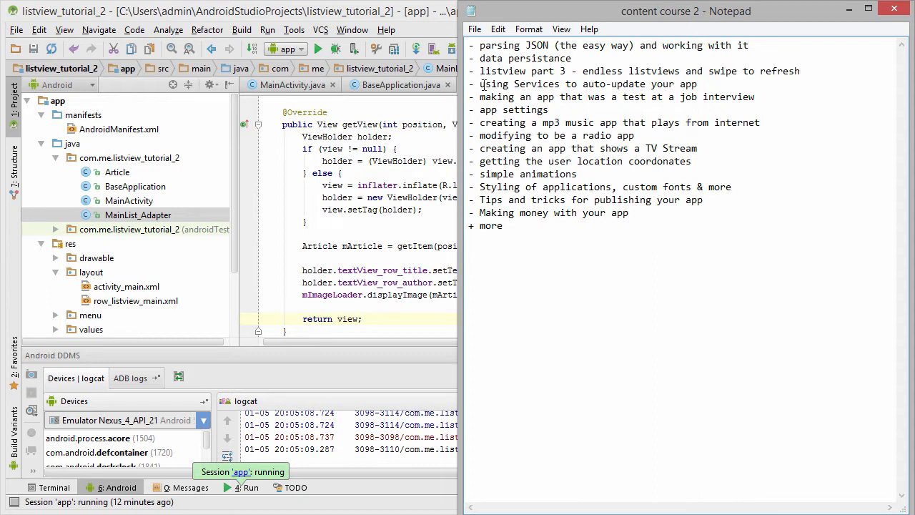
double_click(515, 84)
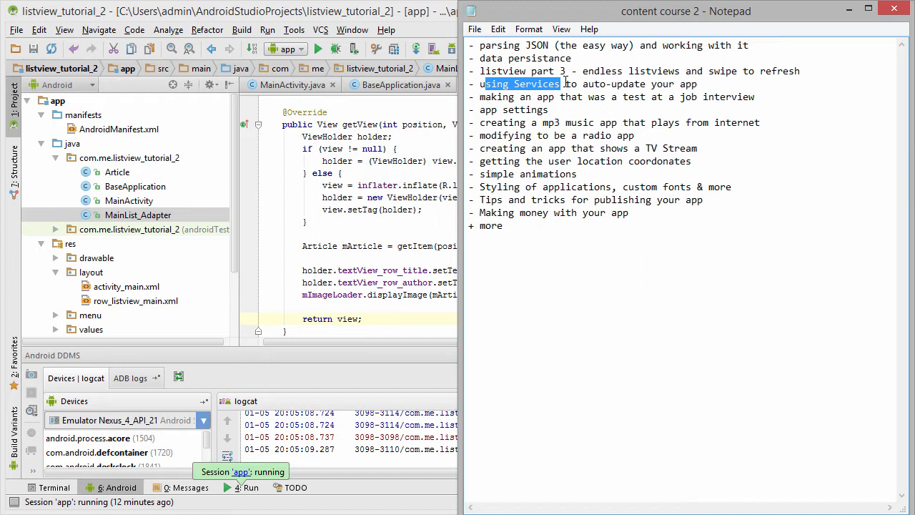
left_click(503, 109)
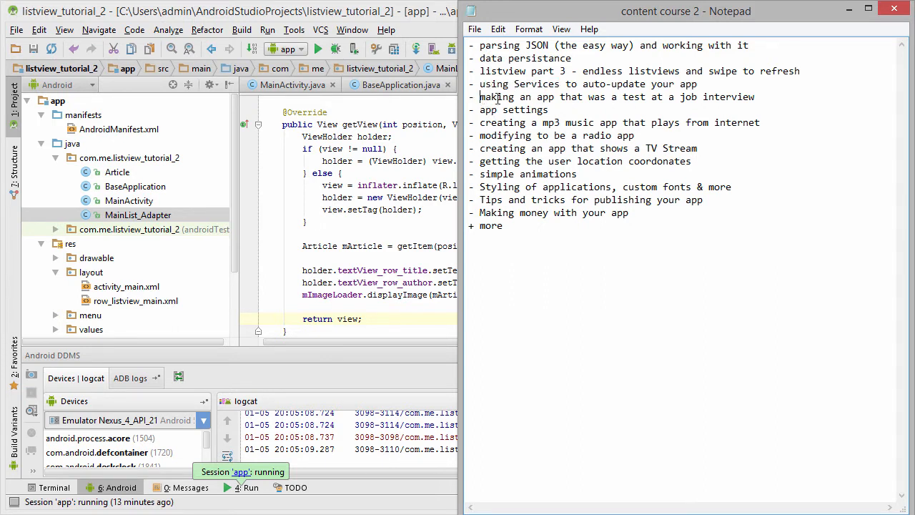
triple_click(615, 96)
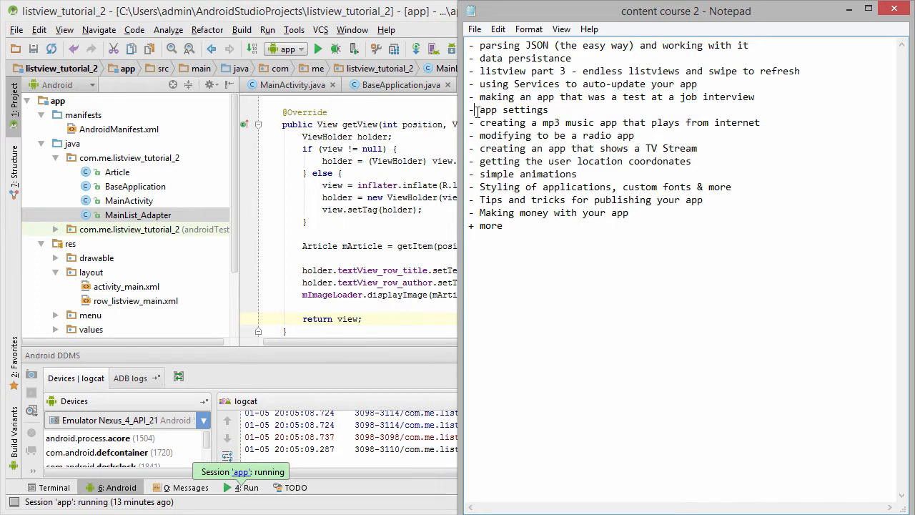
double_click(513, 109)
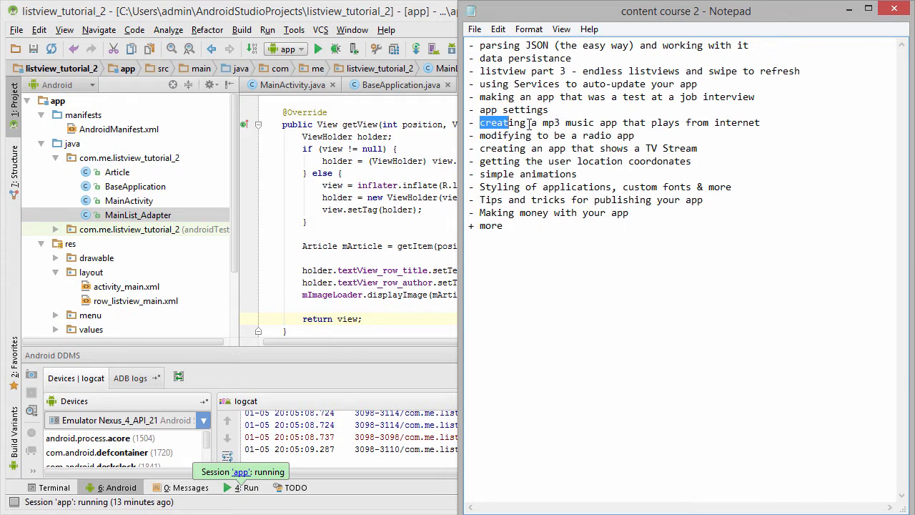
left_click(761, 122)
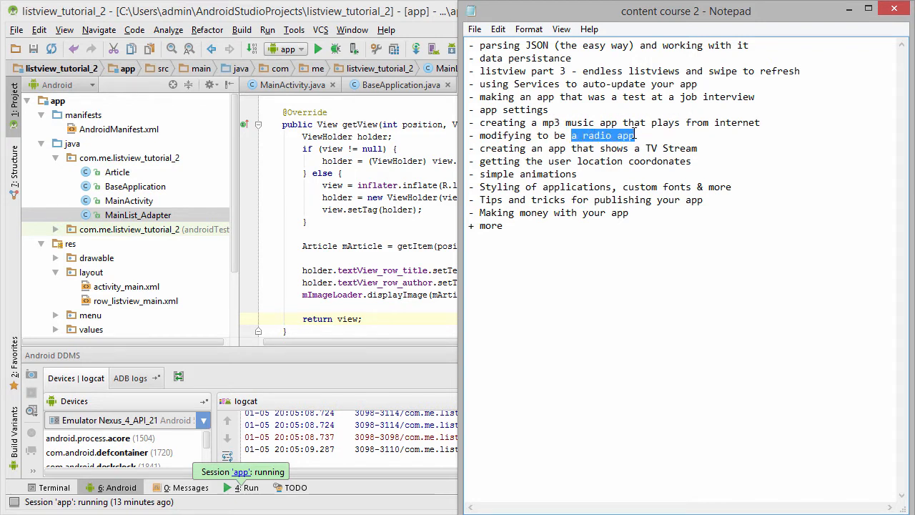
left_click_drag(545, 148, 681, 148)
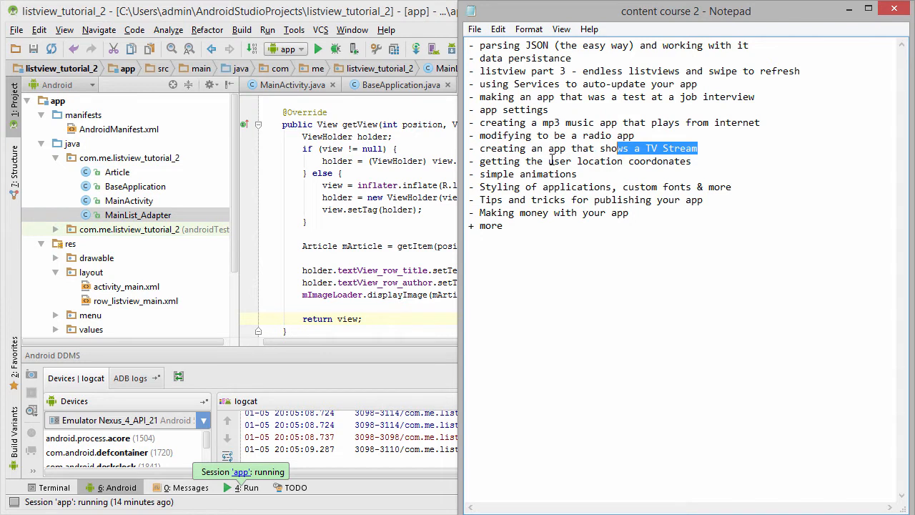
double_click(587, 161)
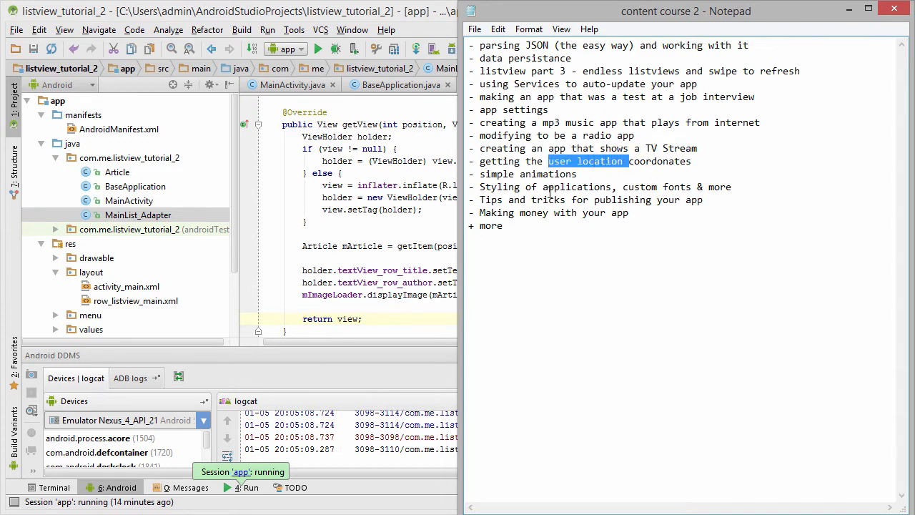
double_click(528, 174)
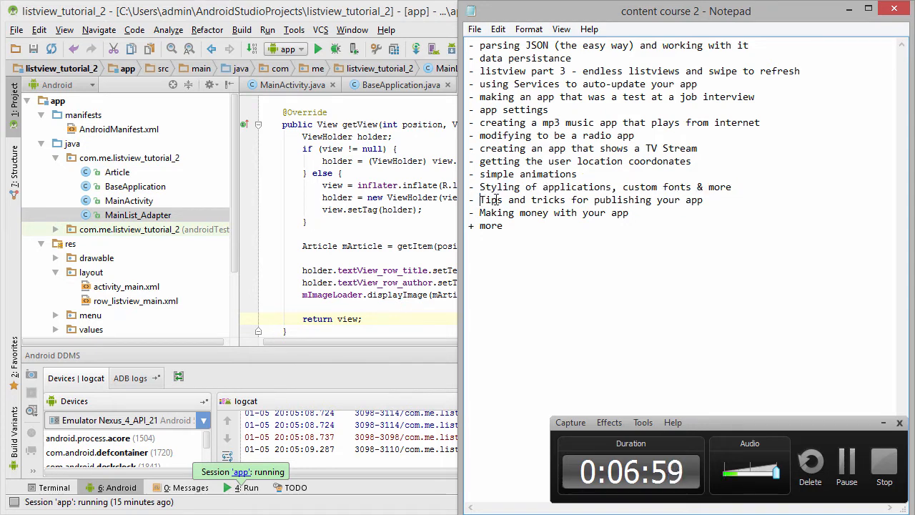
triple_click(592, 200)
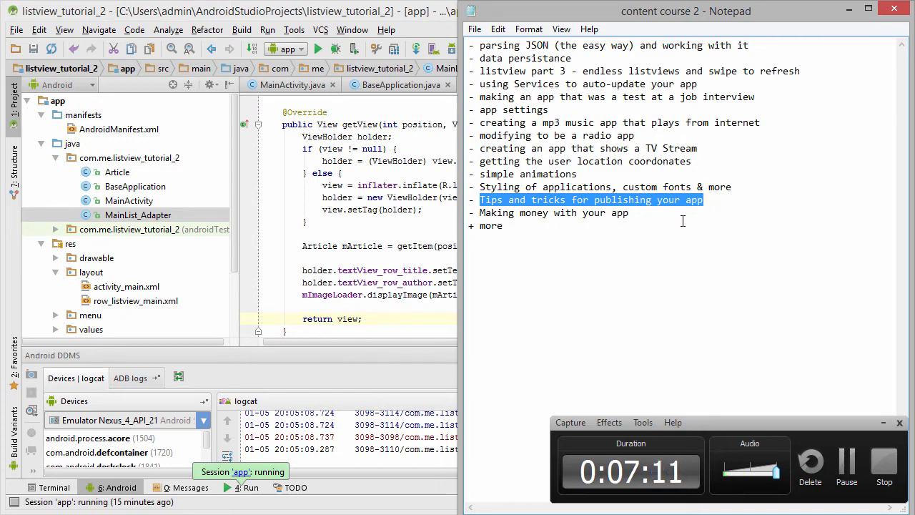
left_click(731, 187)
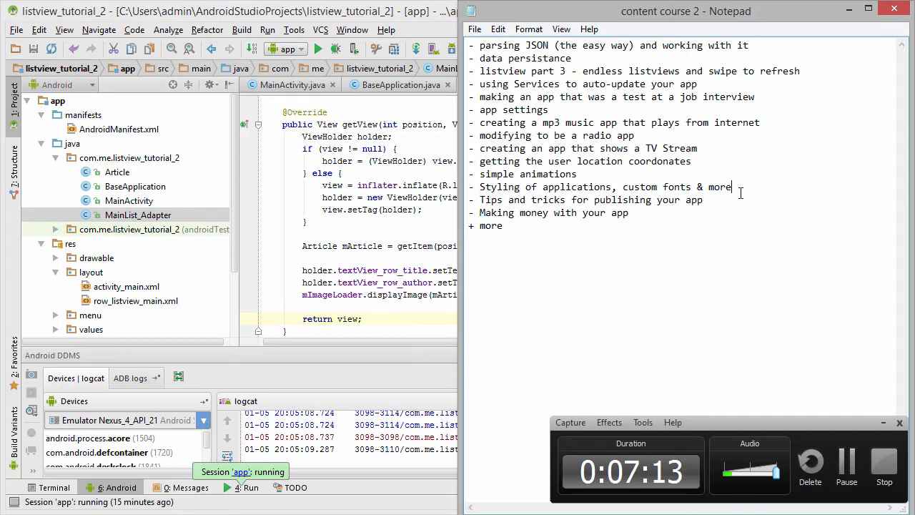
Type a new '- Security !' line after the styling of applications item.
type("- Sec")
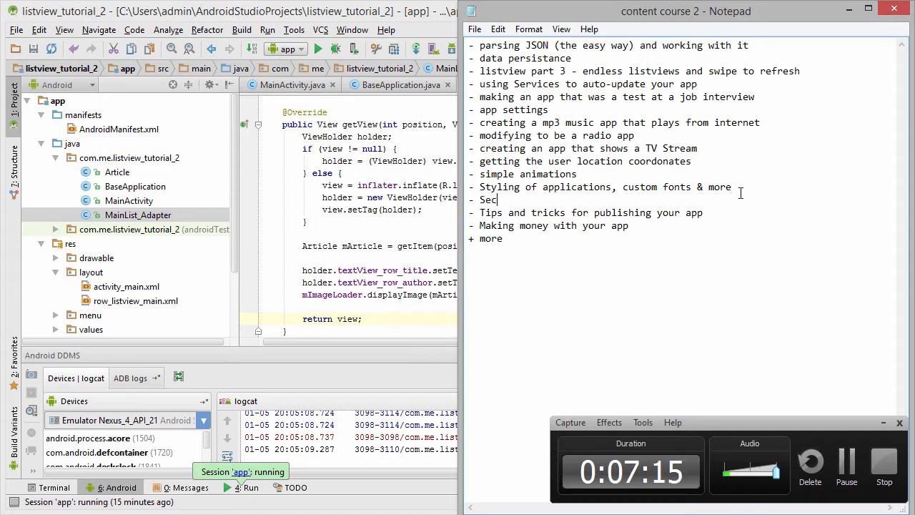
type("urity !")
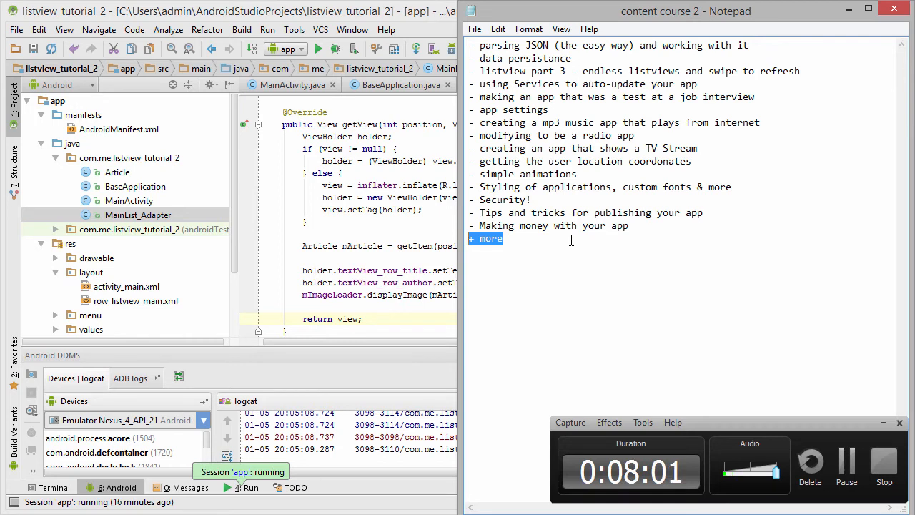
mouse_move(625, 259)
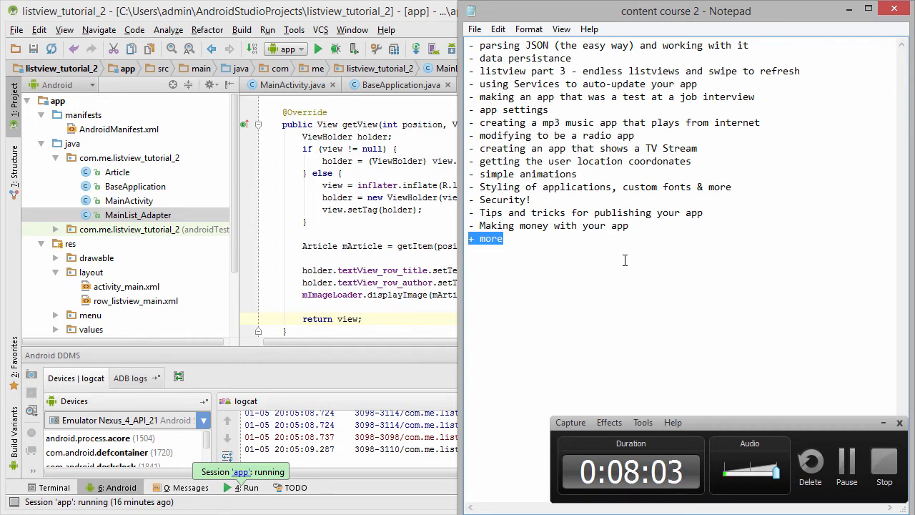
mouse_move(731, 428)
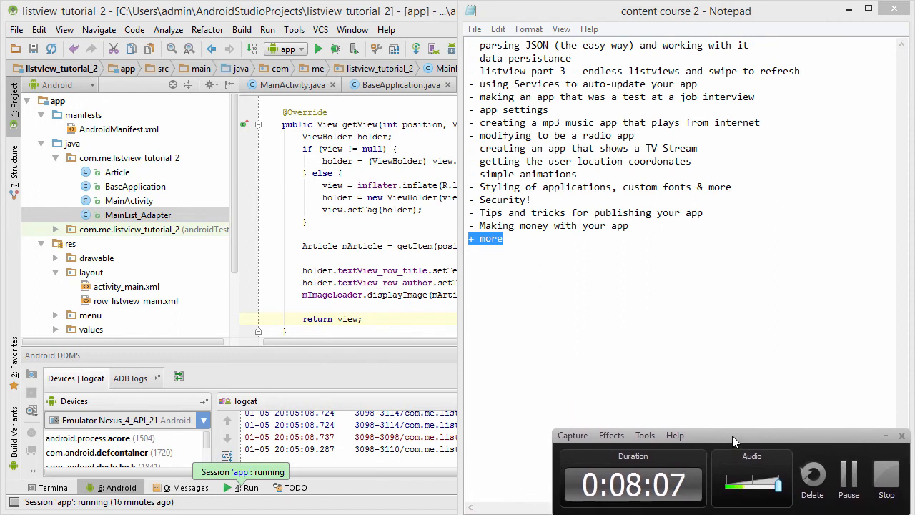
mouse_move(787, 445)
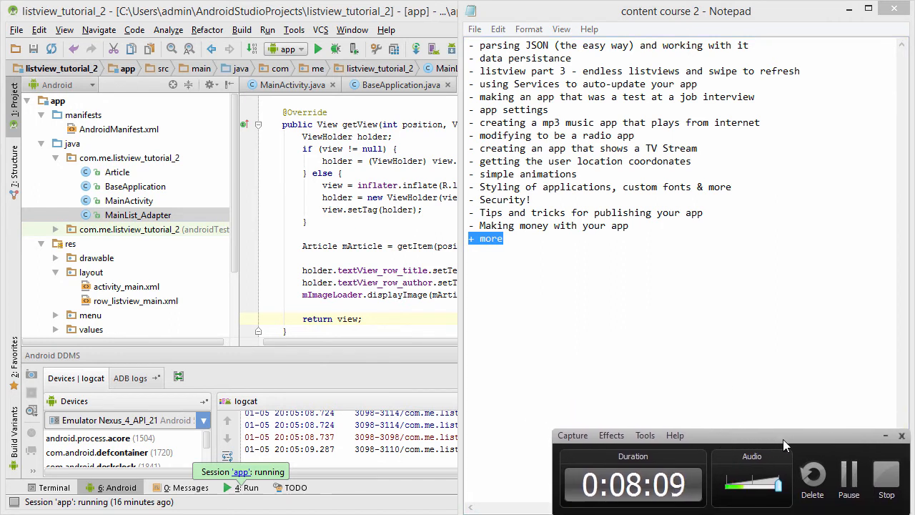